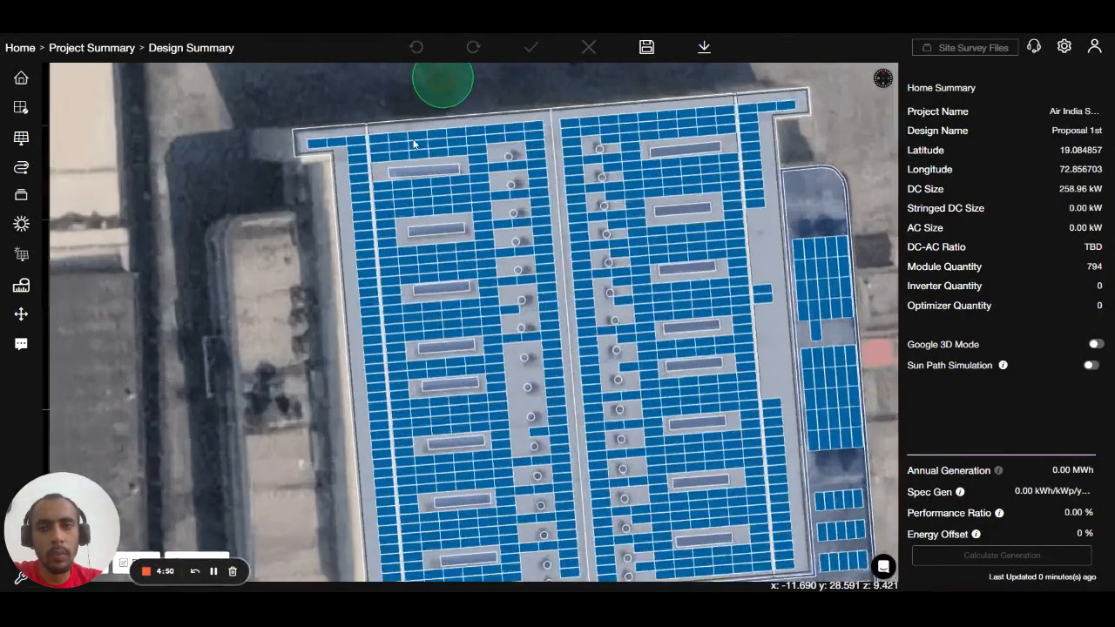
Delete a few panel modules so Module Quantity reads 790 and DC size 258.65 kW
click(416, 139)
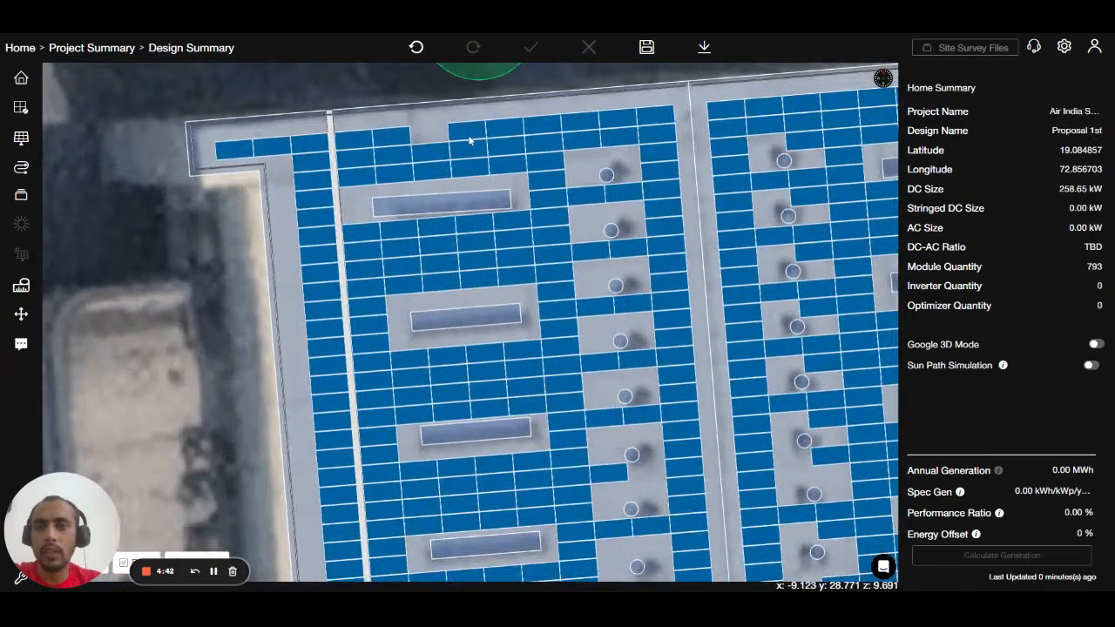
Build a Shift-selection of several adjacent top-row modules in the left array
click(457, 136)
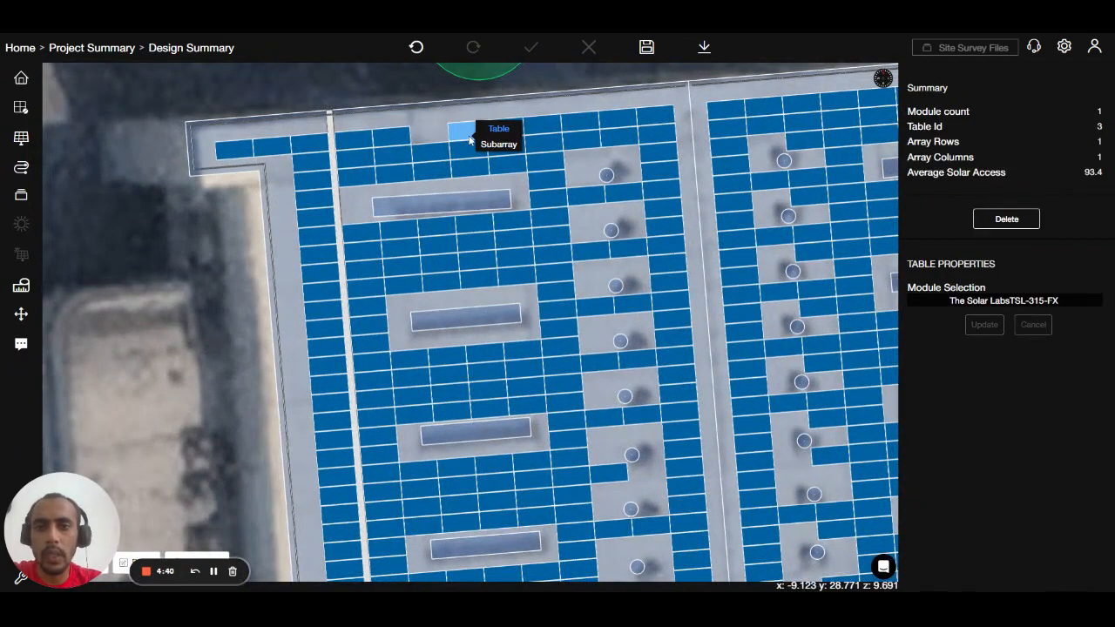
click(467, 148)
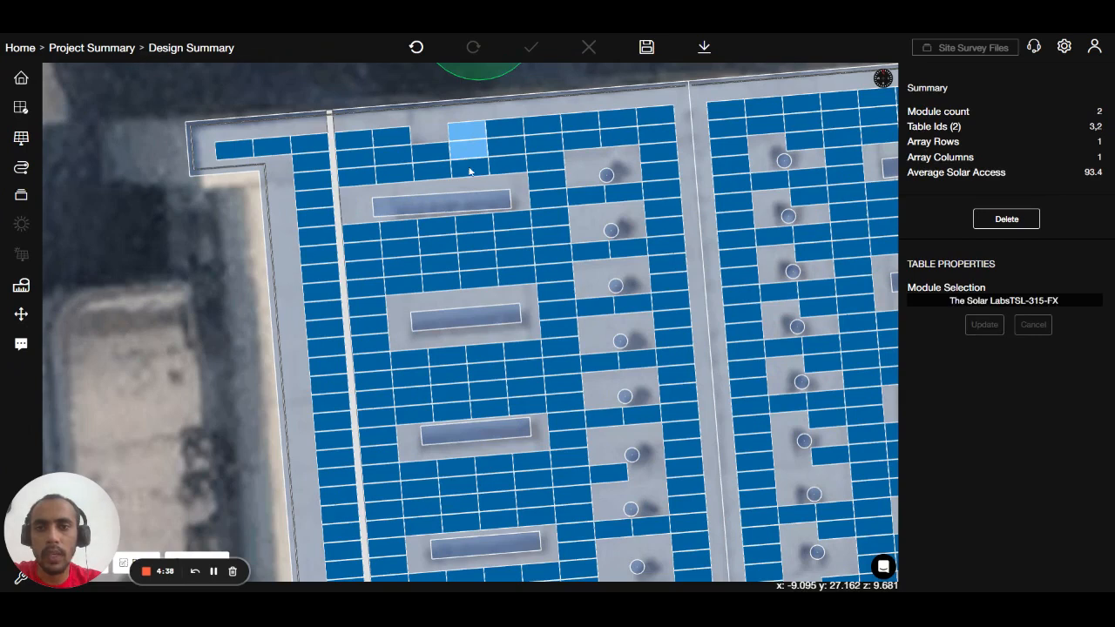
click(488, 161)
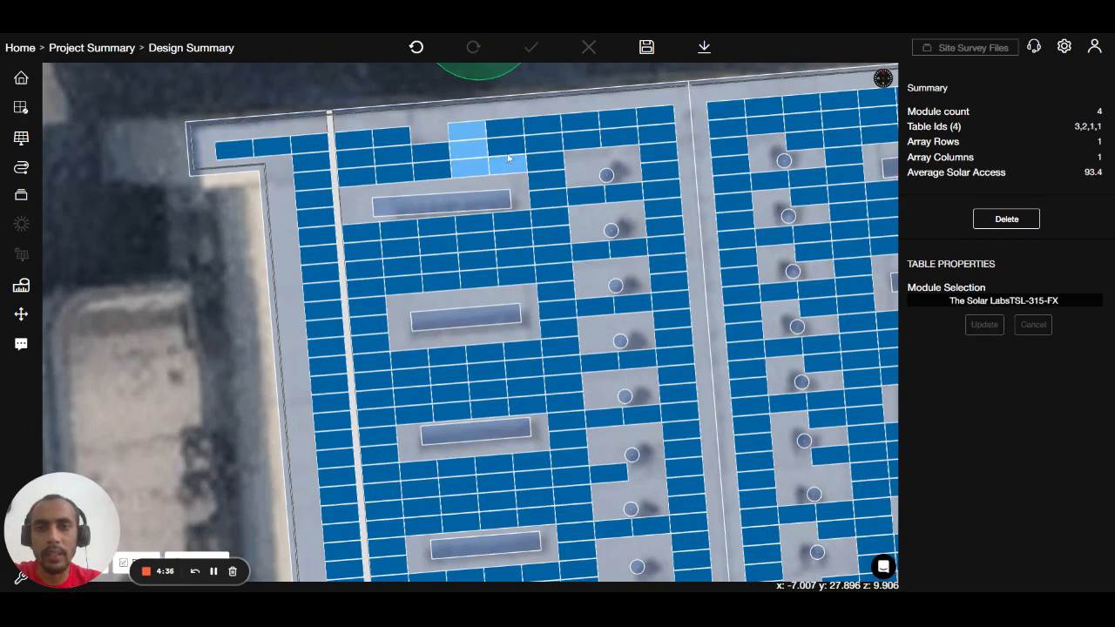
click(499, 131)
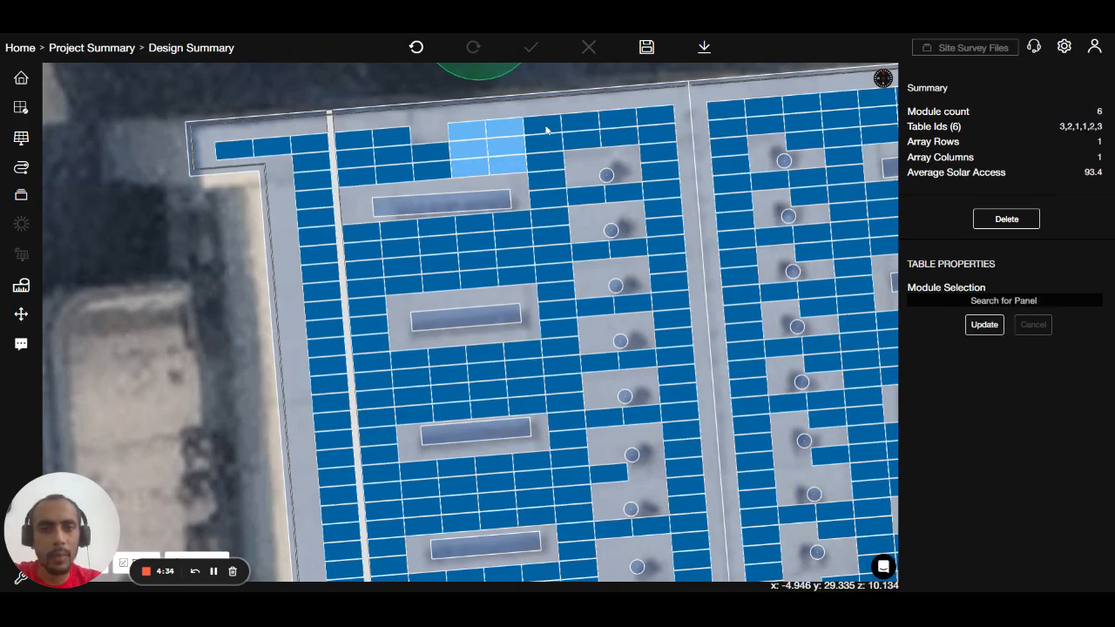
click(544, 130)
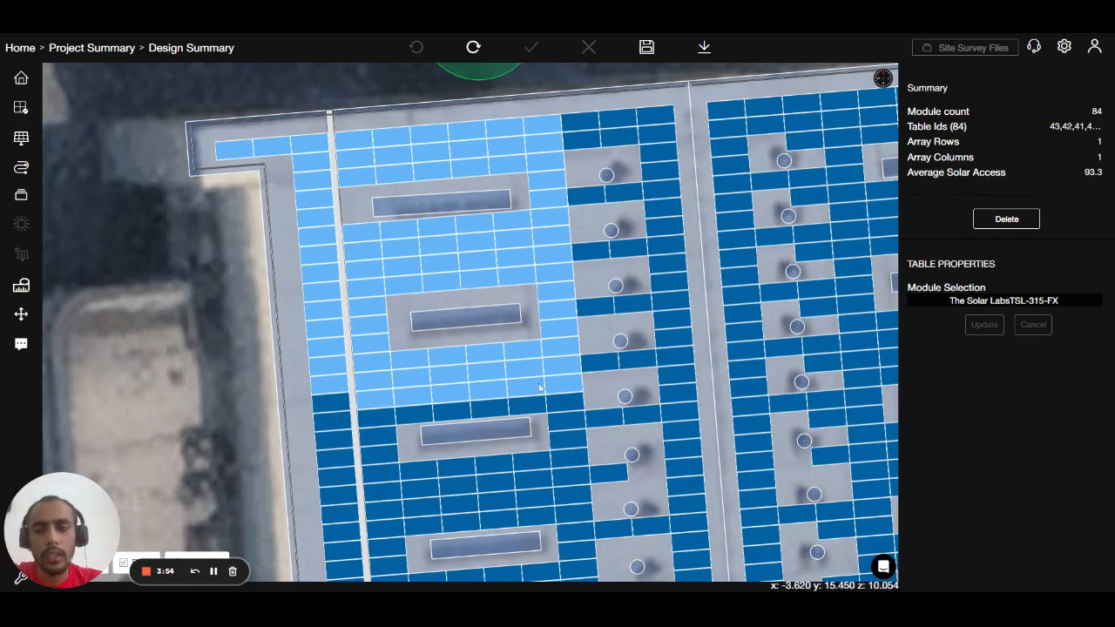
mouse_move(177, 352)
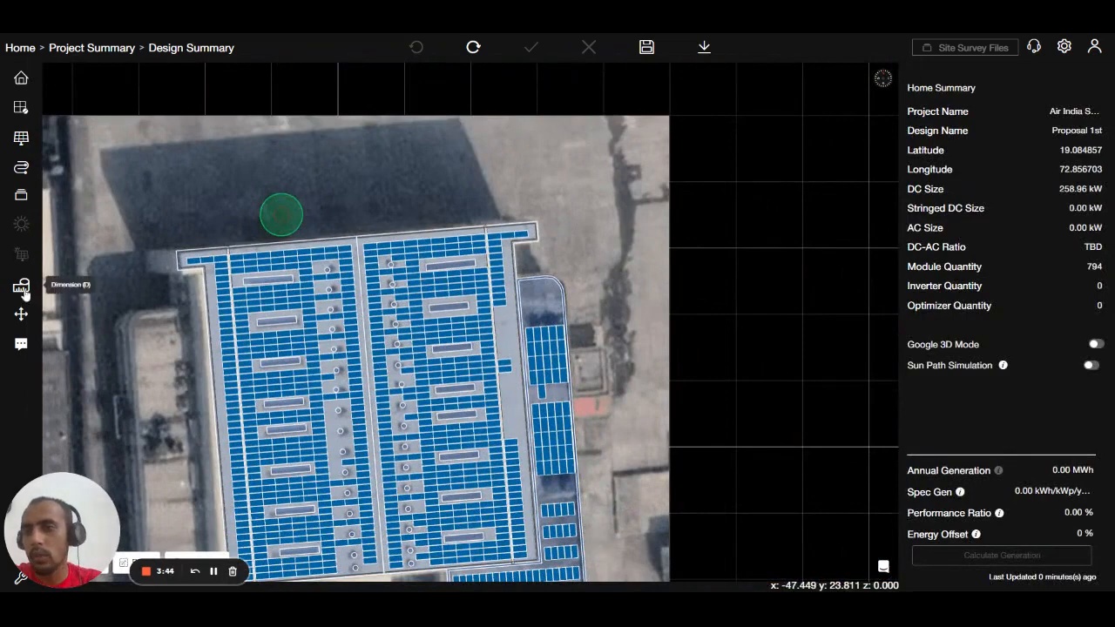
mouse_move(21, 317)
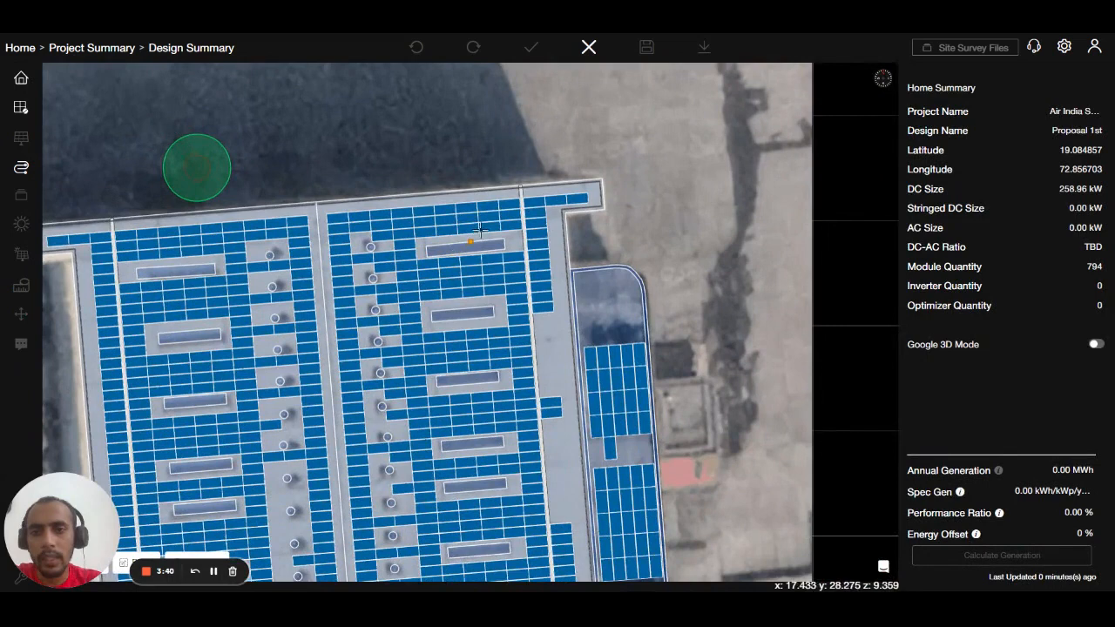
mouse_move(313, 190)
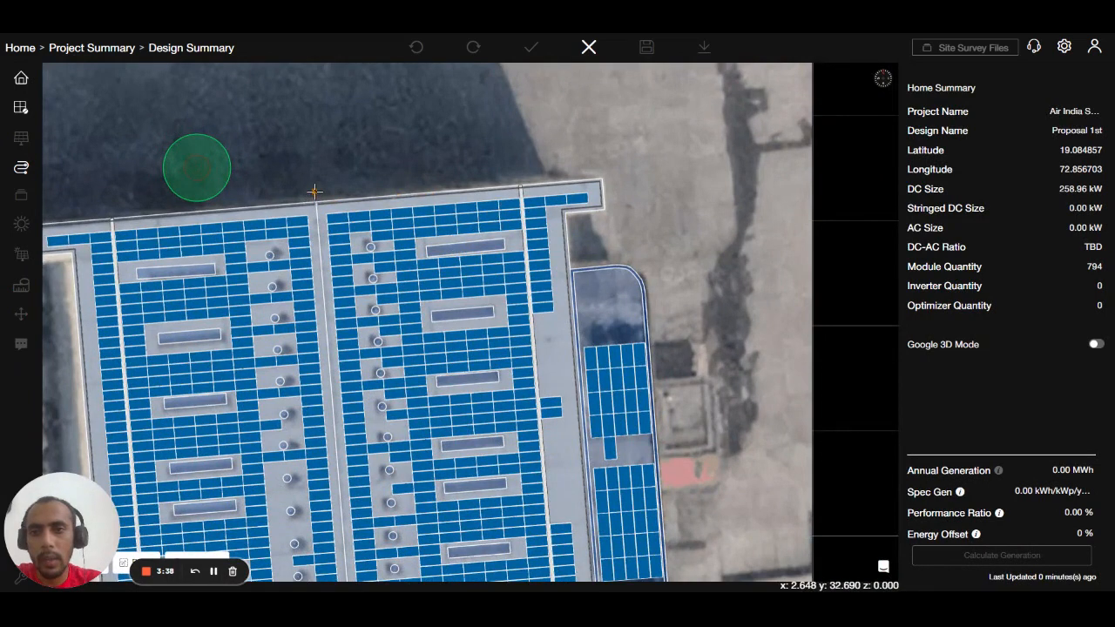